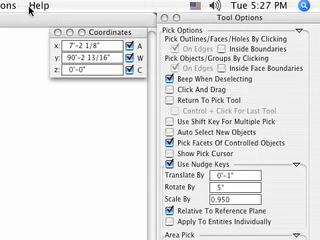
- Show the Surface Styles palette with its colour swatches beside the modeling tools
click(38, 12)
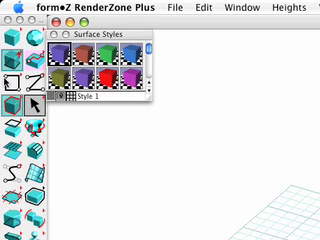
click(18, 72)
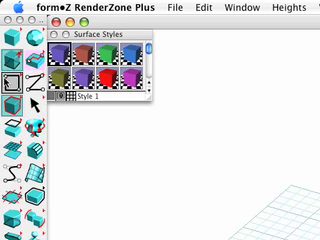